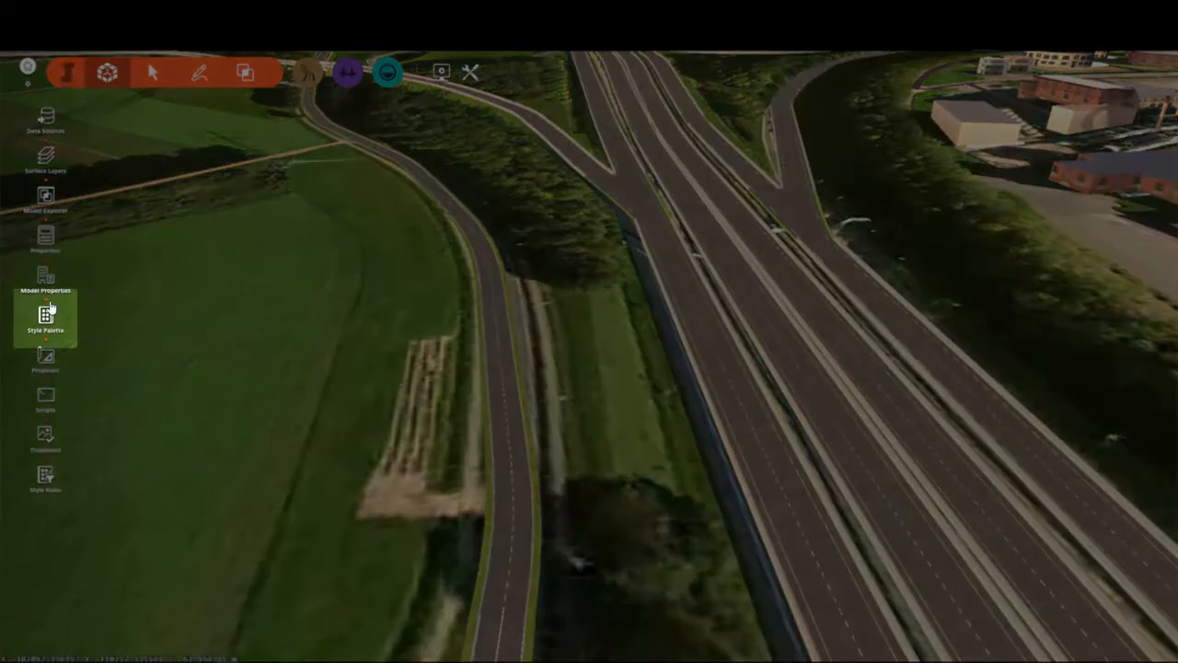
Show the Style Palette panel from the left toolbar.
click(44, 317)
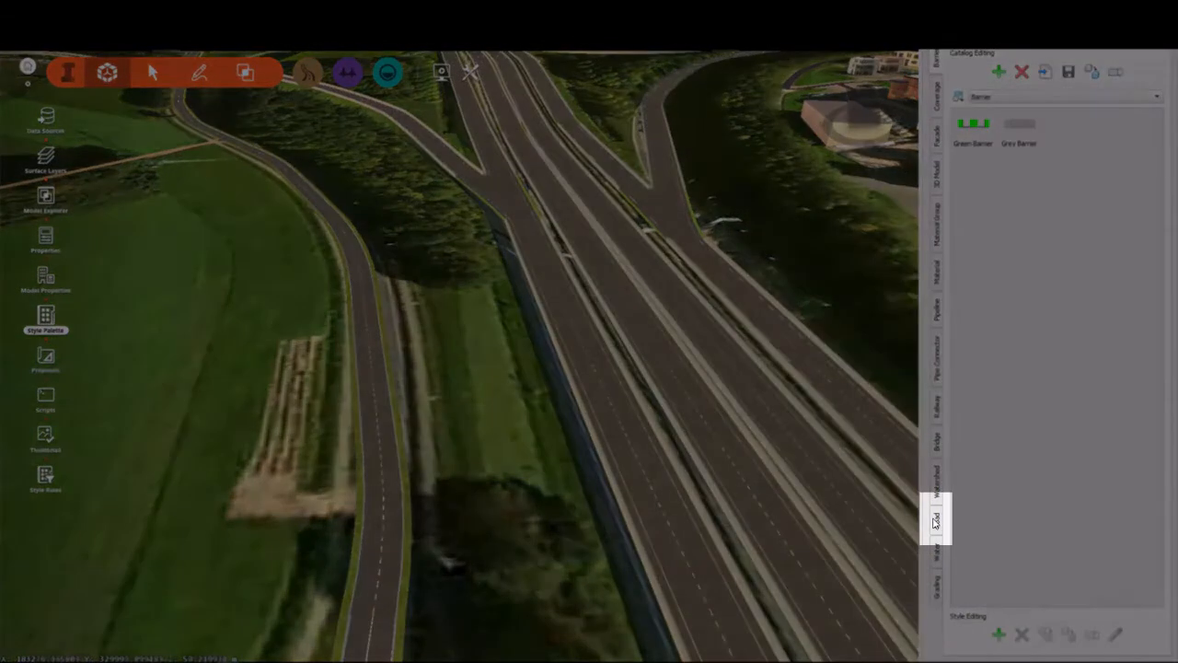
Switch the palette to Road styles and list the Street catalog.
click(937, 519)
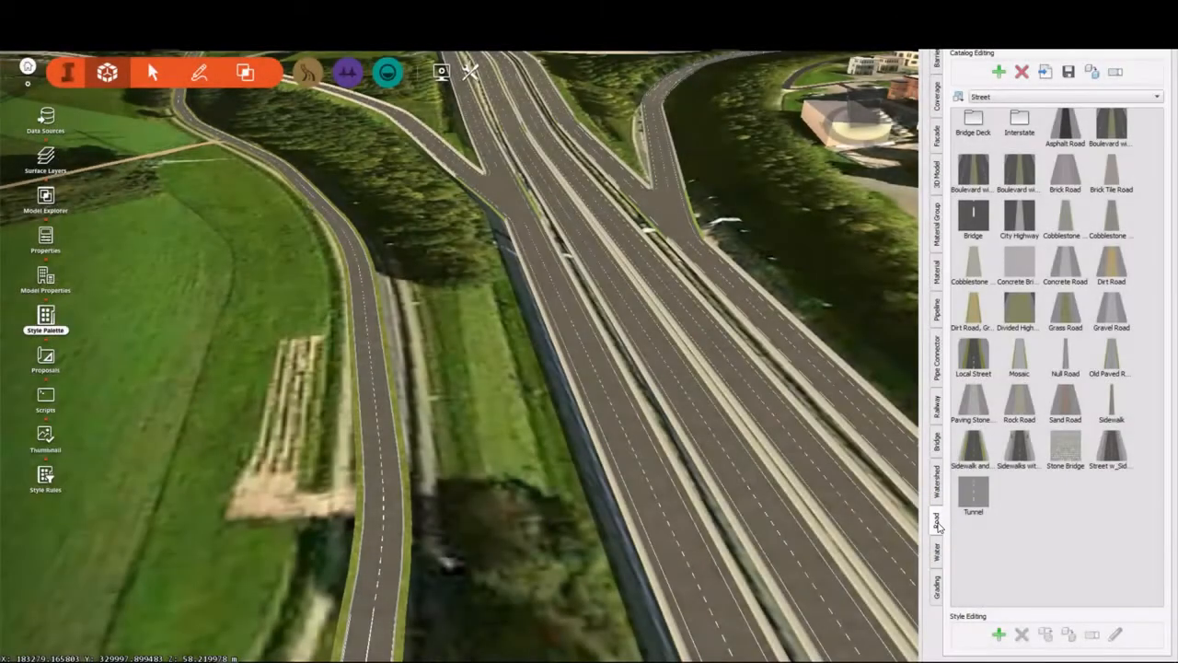
click(973, 359)
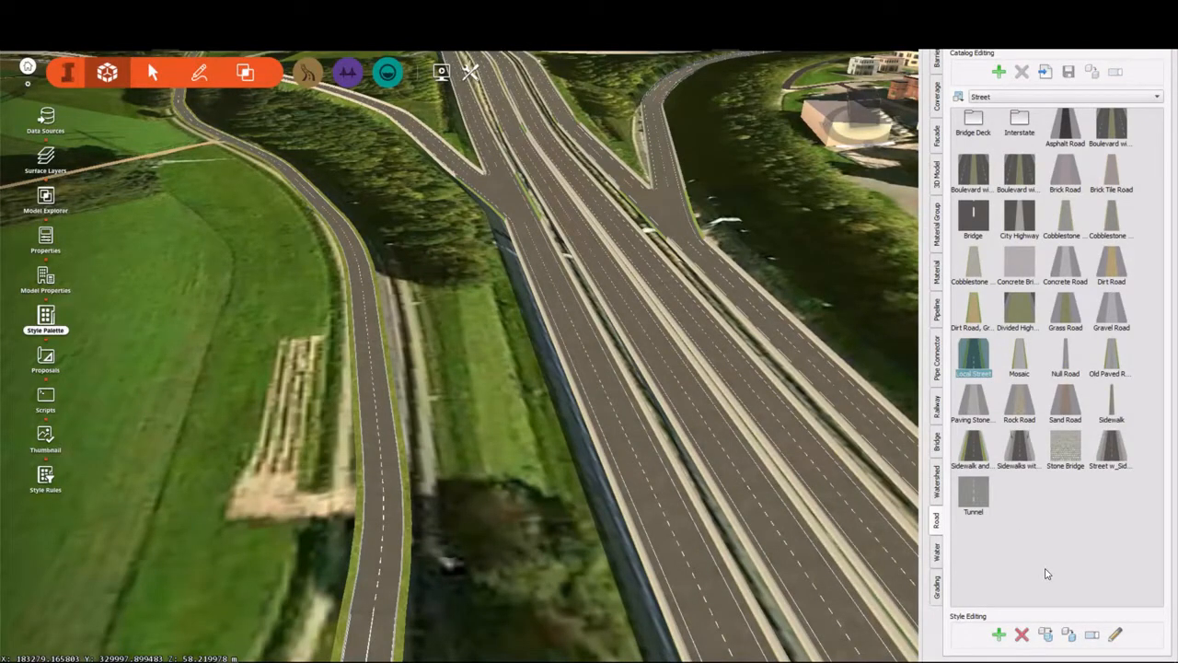
mouse_move(1016, 311)
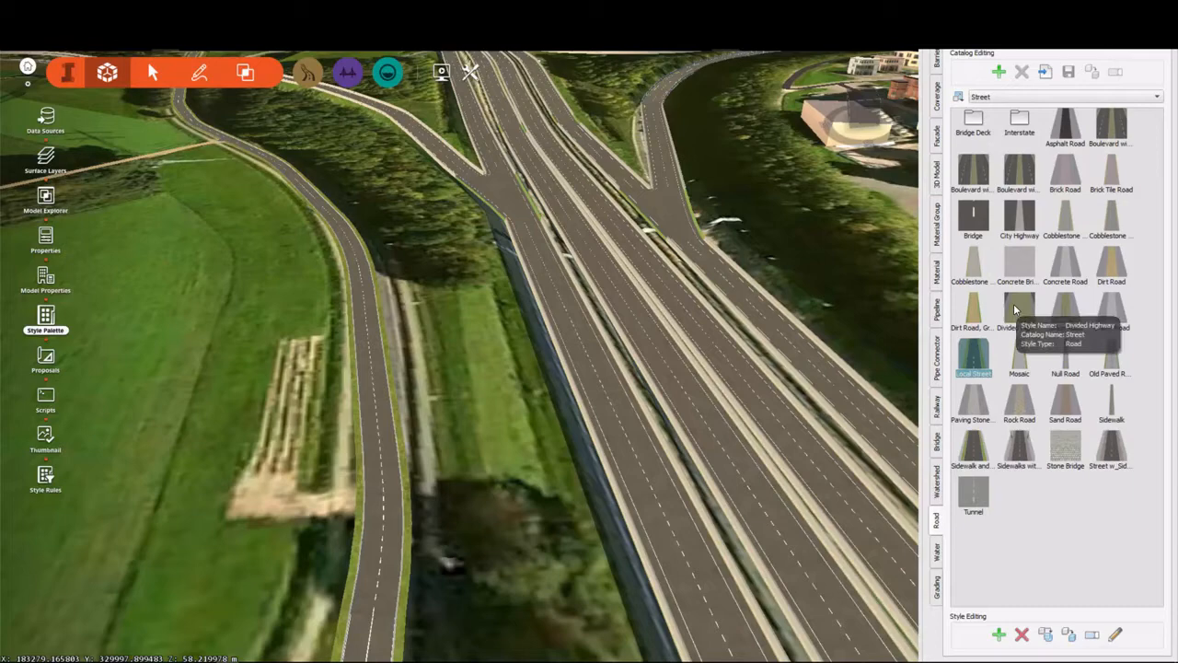
mouse_move(1114, 313)
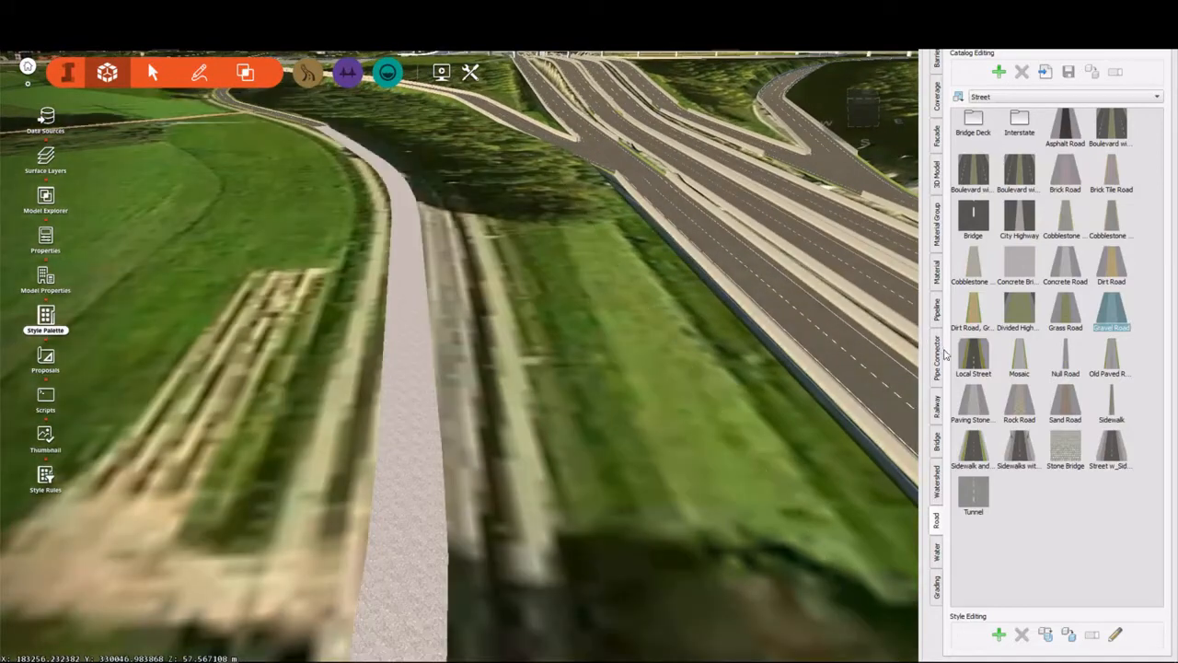
Duplicate Local Street as 'Proposed Local Street' and start editing it.
click(974, 353)
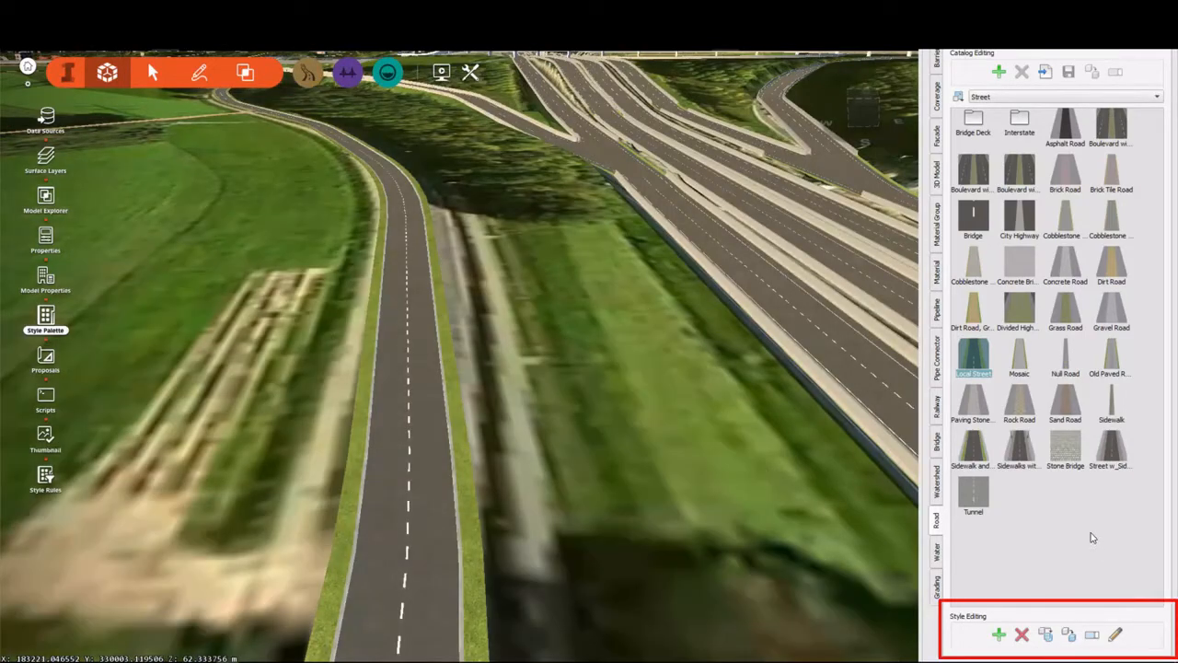
mouse_move(1071, 641)
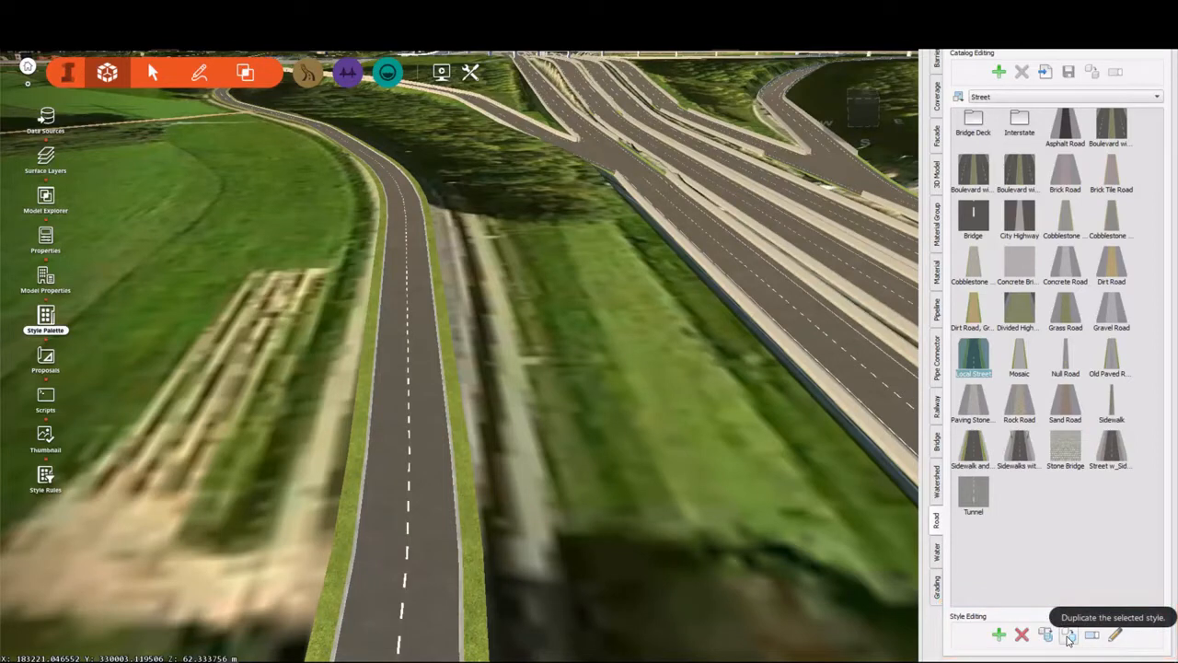
click(1068, 643)
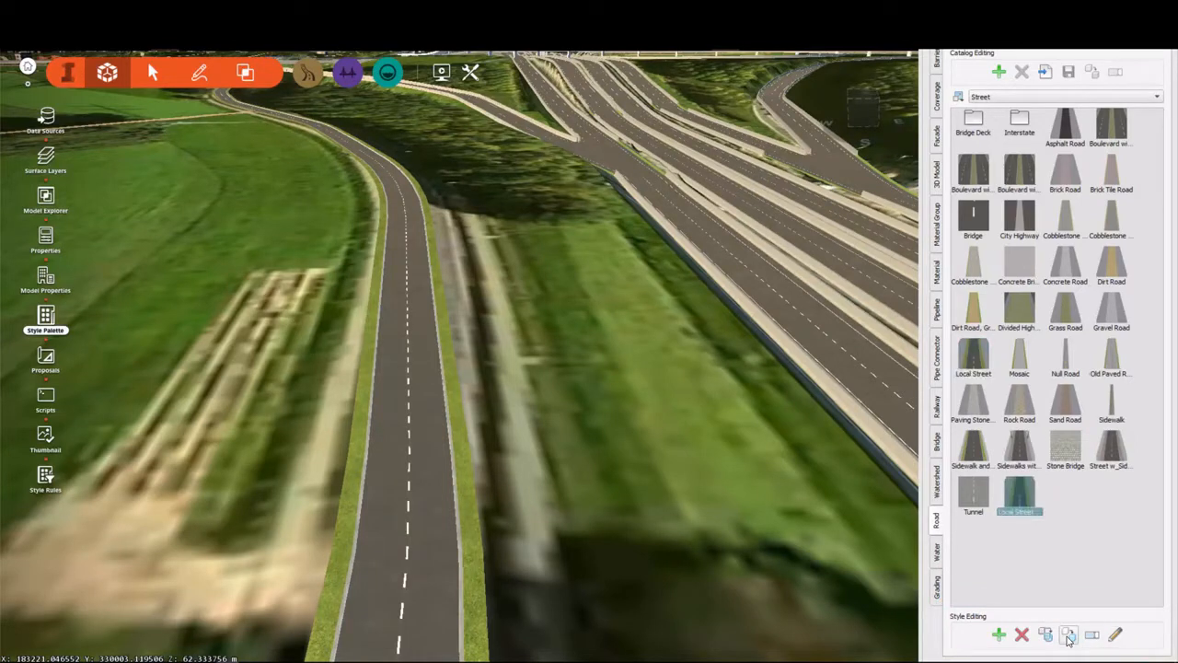
click(1066, 637)
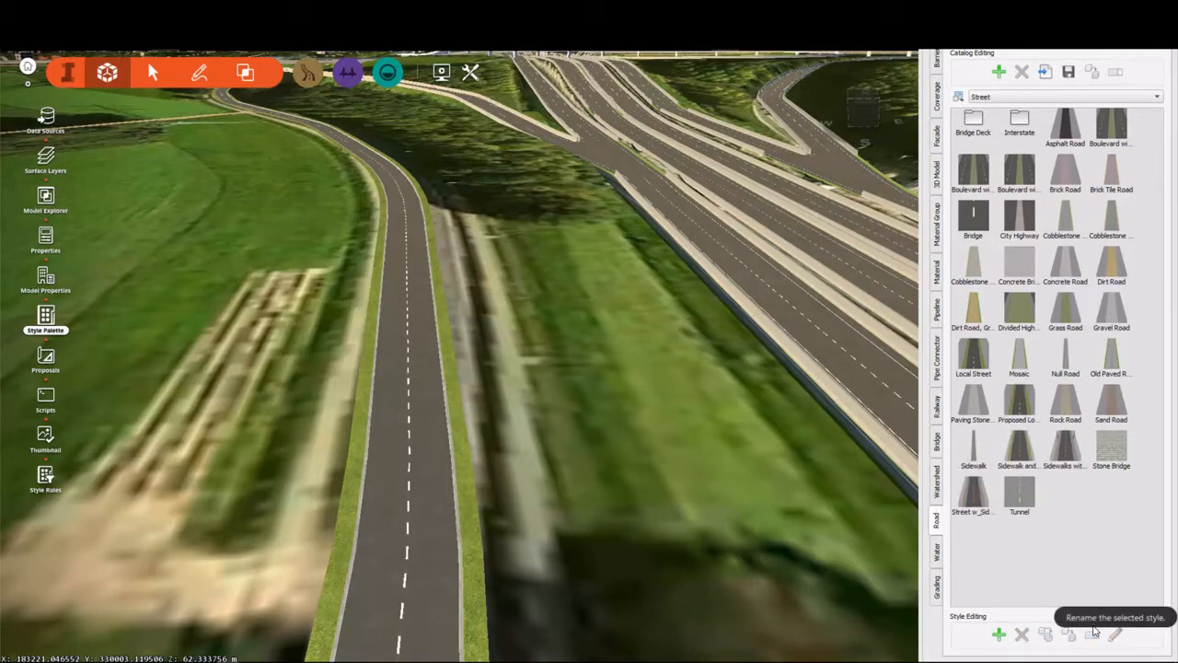
mouse_move(1020, 401)
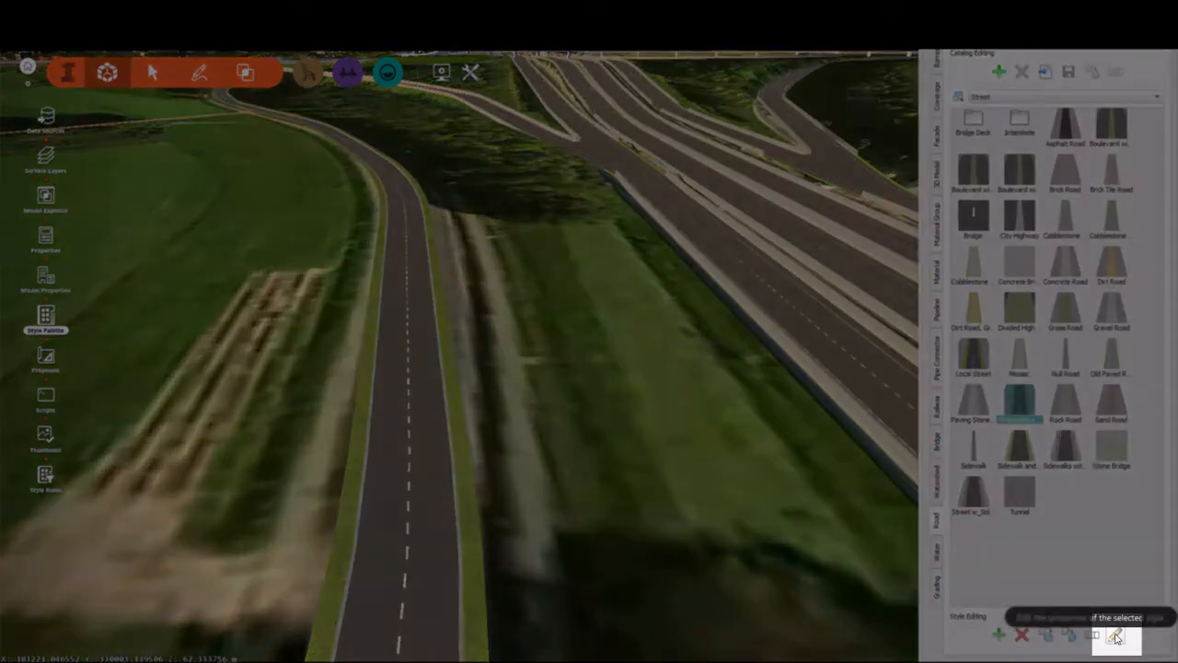
click(1115, 636)
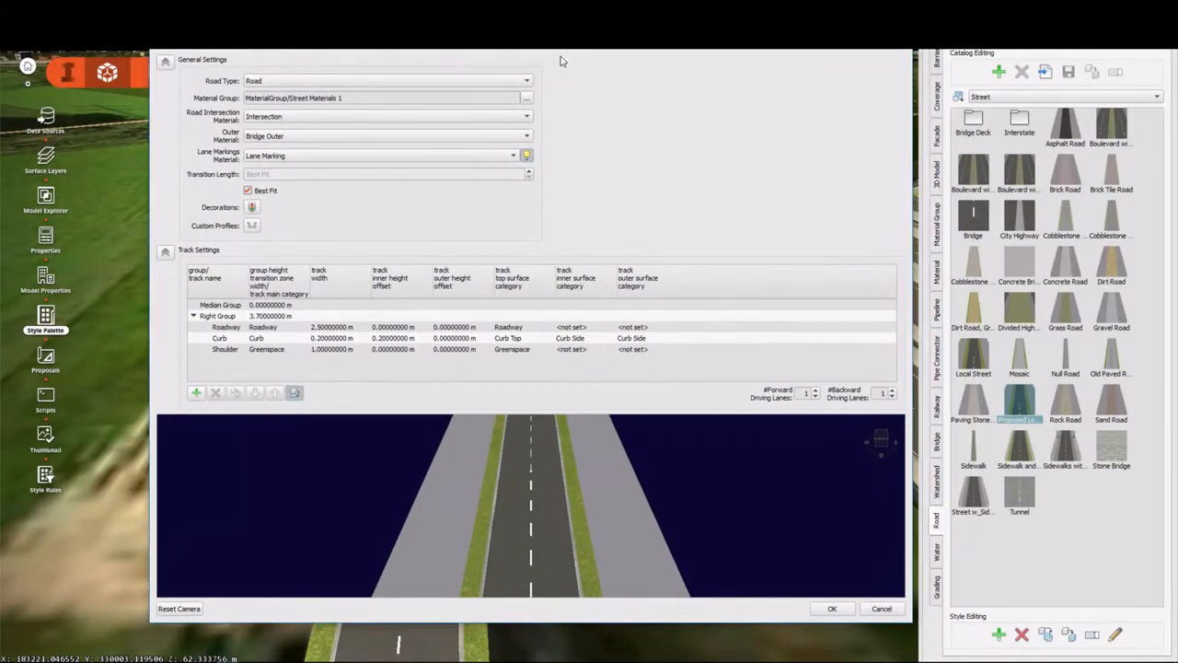
mouse_move(508, 403)
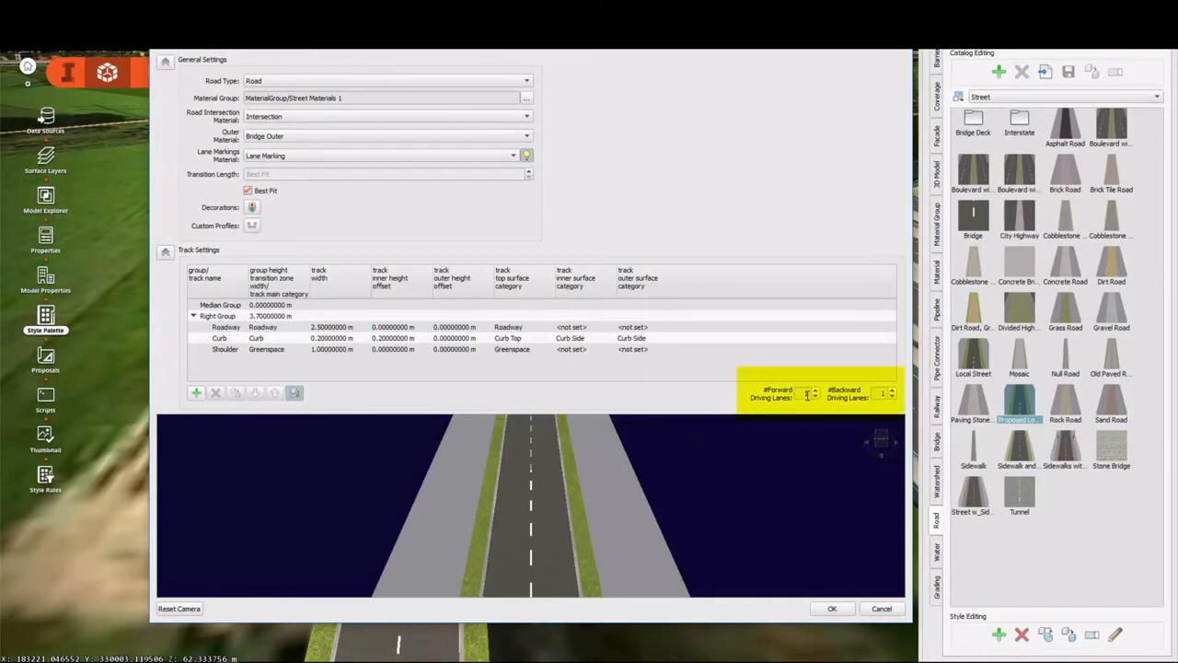
Review the style's General and Track Settings, highlighting the lane counts.
click(891, 398)
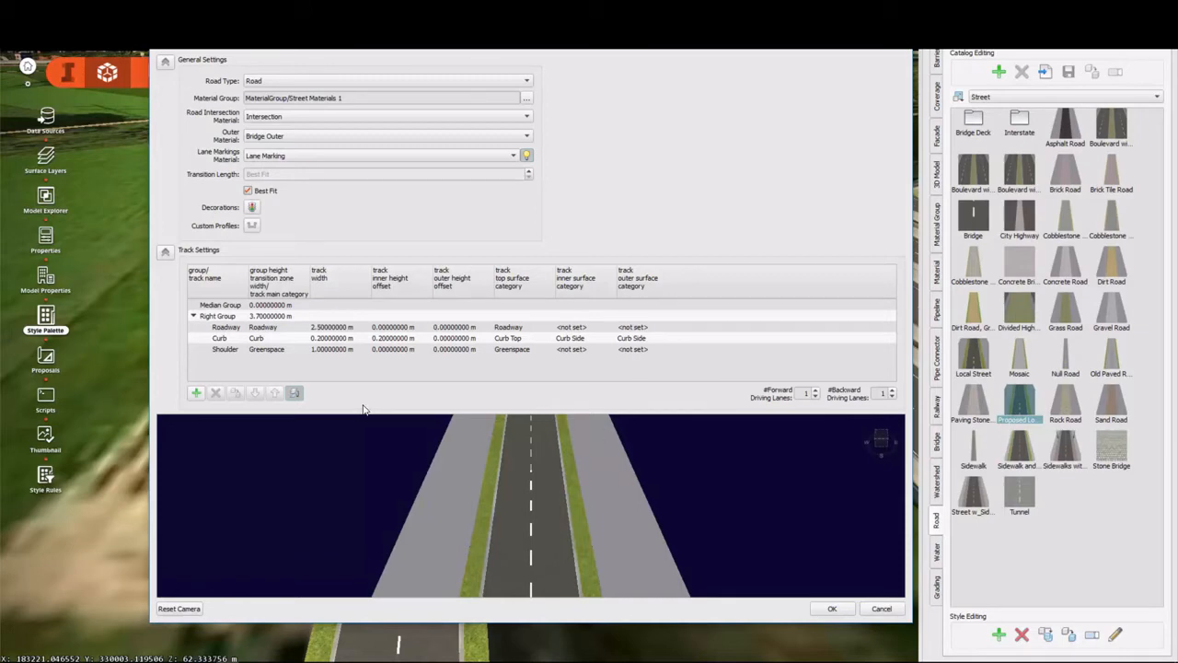
Delete the Shoulder track and add a blank track after the curb.
click(224, 349)
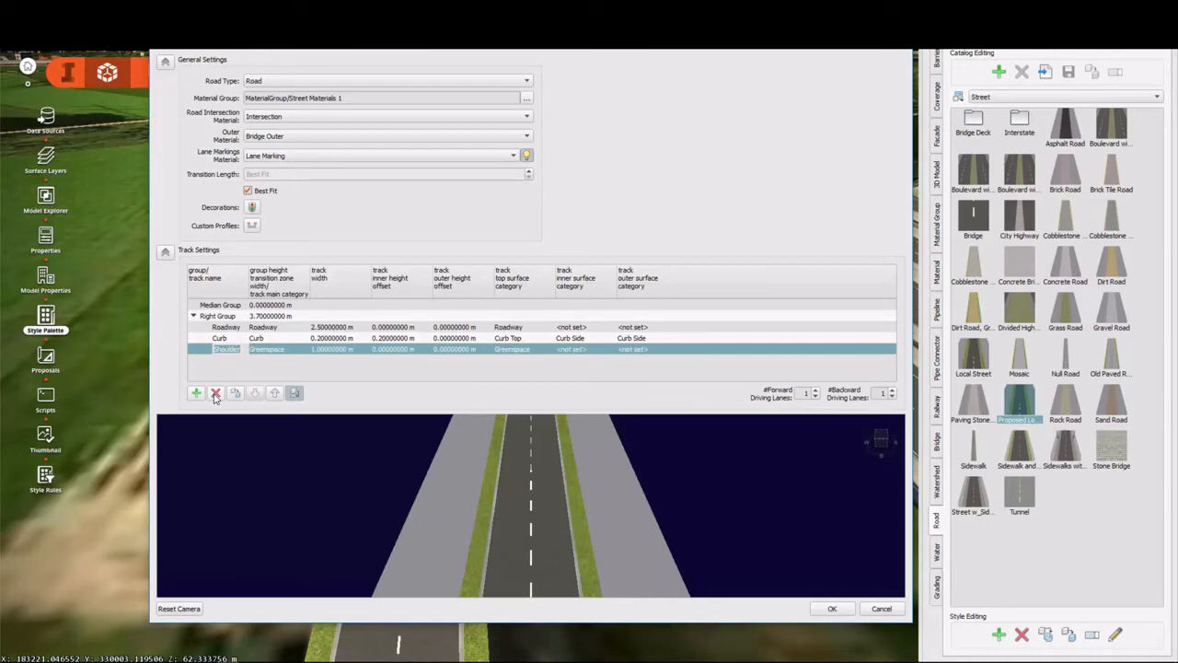
click(215, 394)
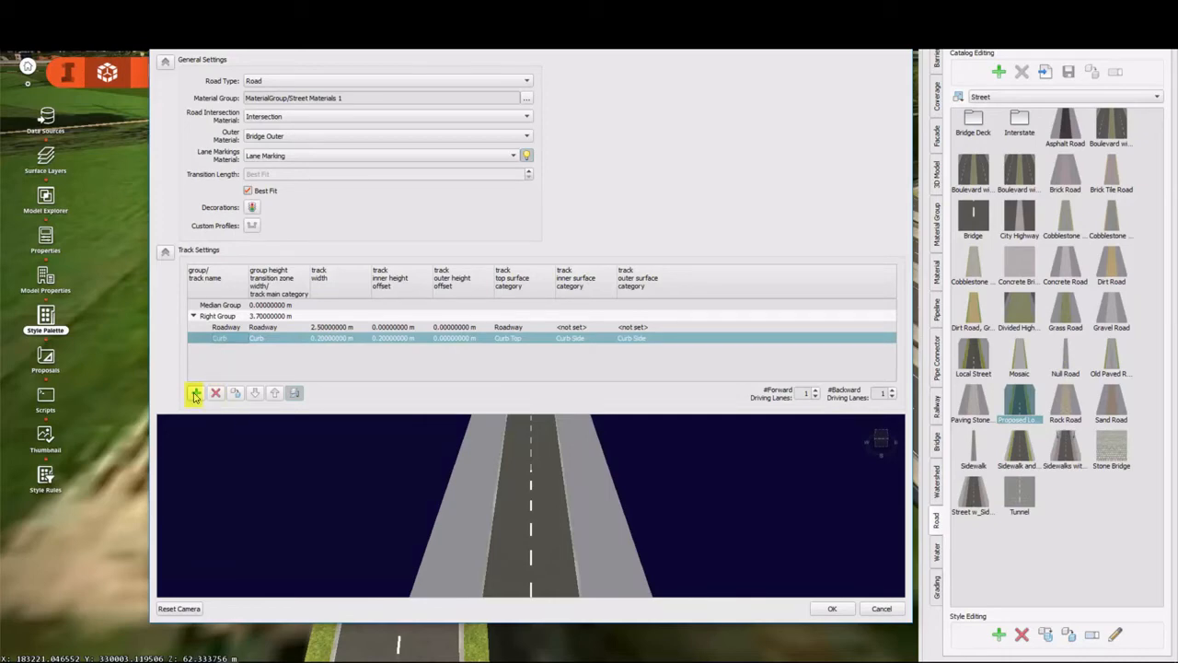
click(196, 394)
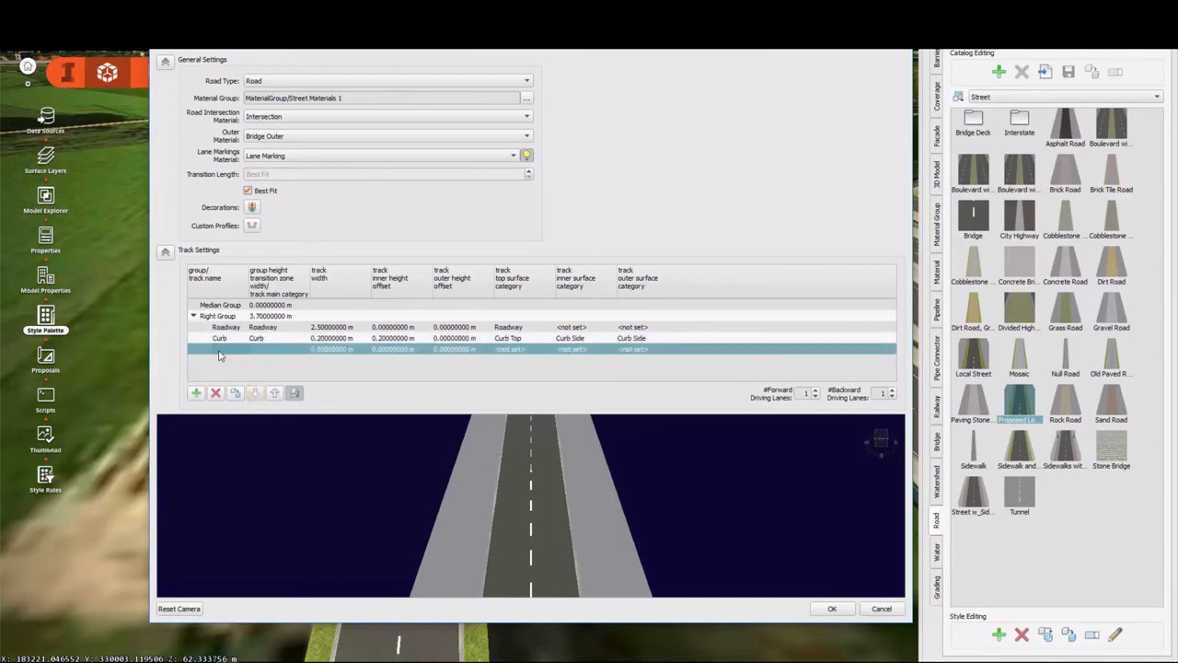
Name the new track 'Proposed' as a red strip outside the curb.
double_click(211, 350)
text(Proposed)
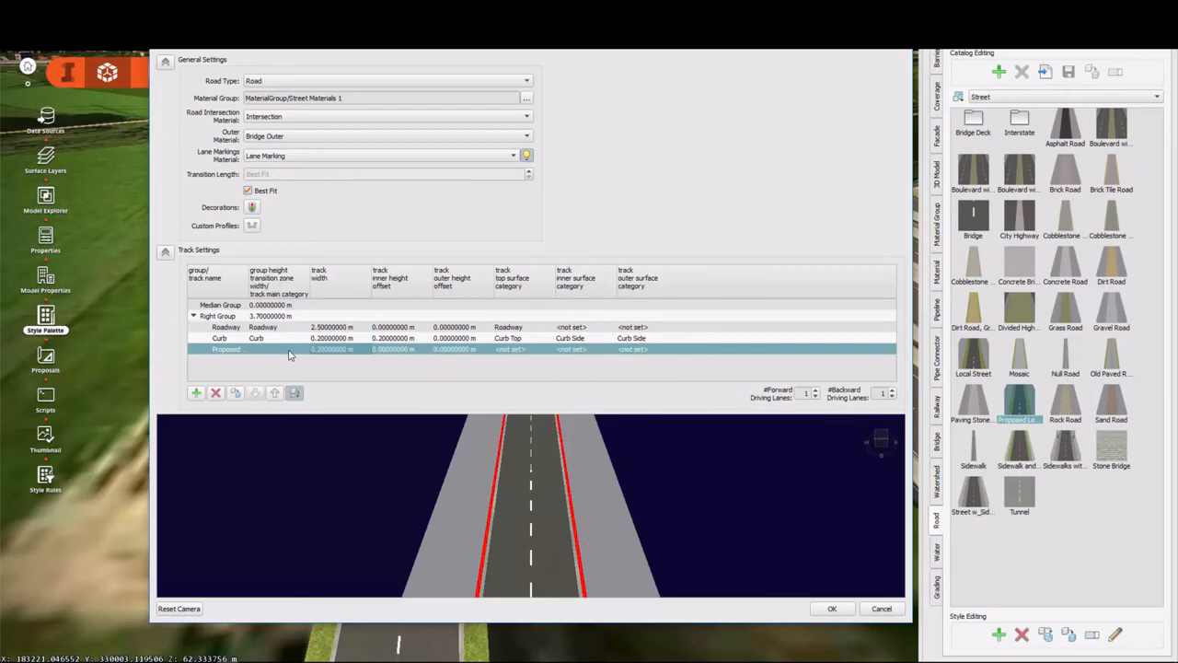
mouse_move(654, 355)
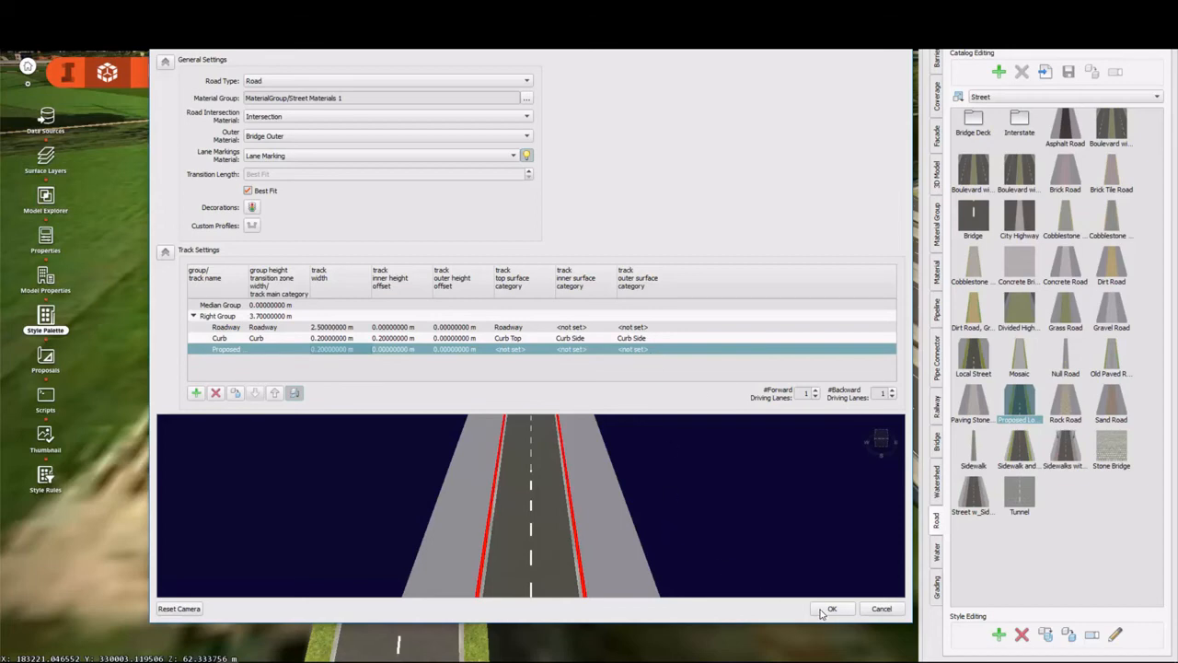
Accept the edits so Proposed Local Street is stored in the palette.
click(832, 608)
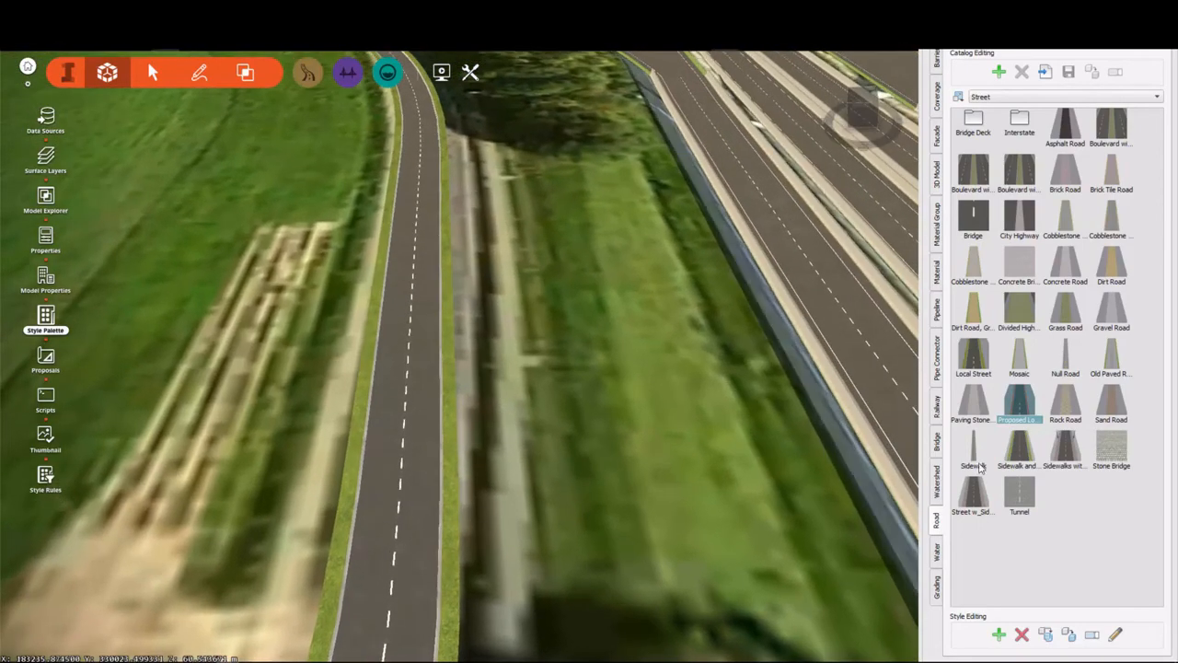
mouse_move(1016, 409)
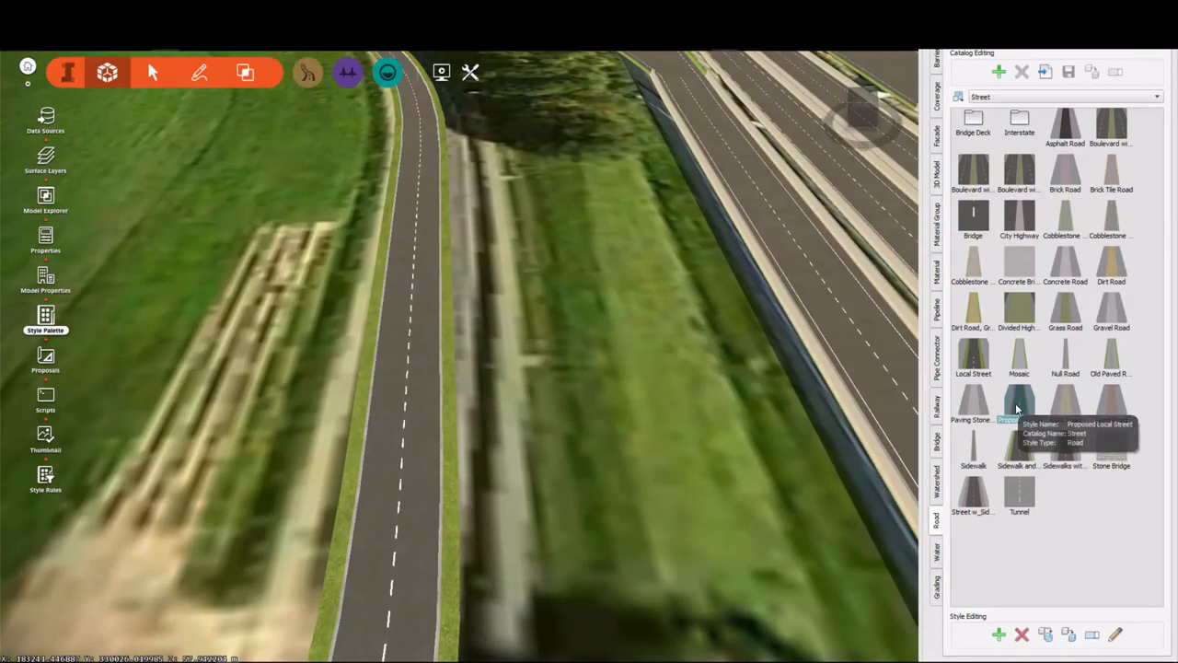